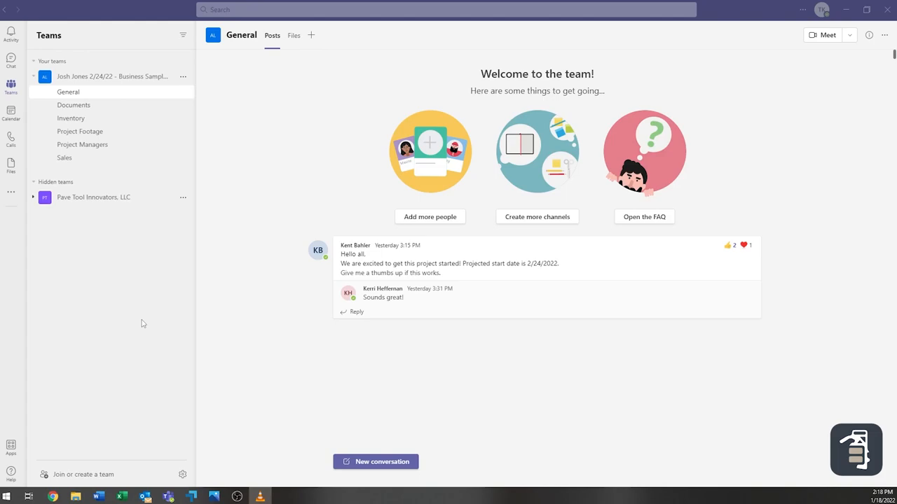
mouse_move(172, 239)
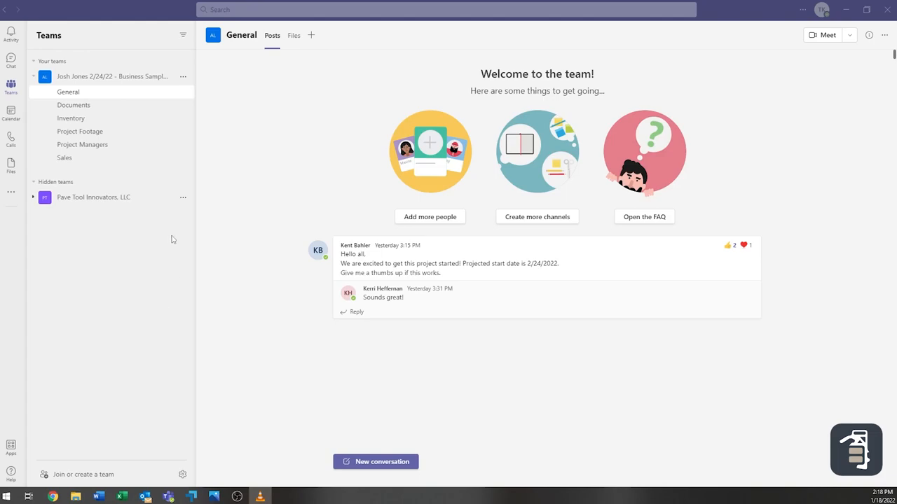
mouse_move(171, 269)
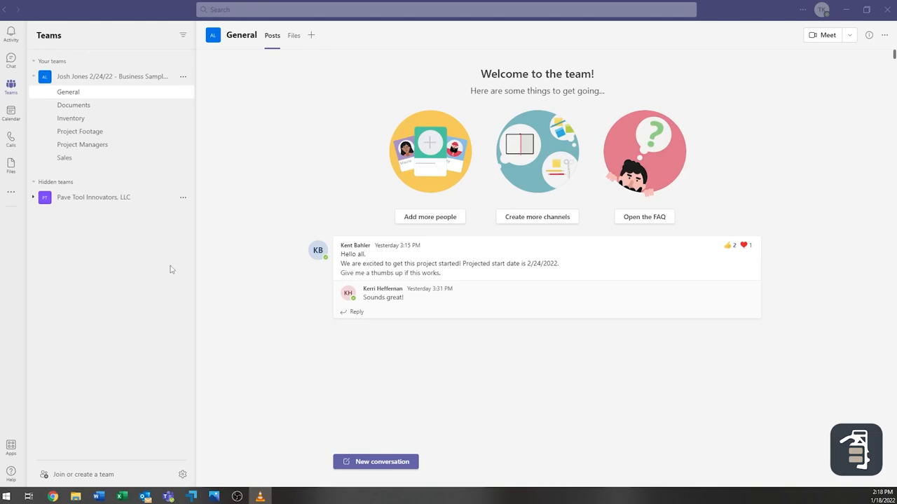
mouse_move(252, 351)
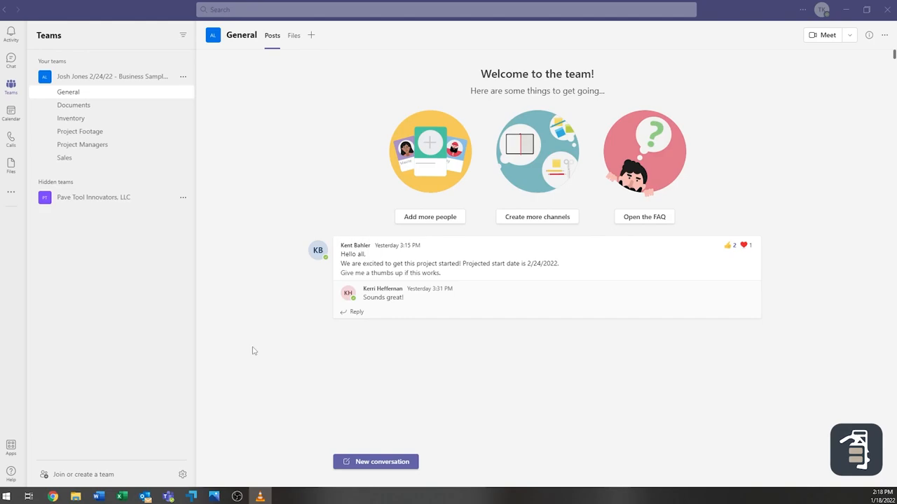
mouse_move(245, 333)
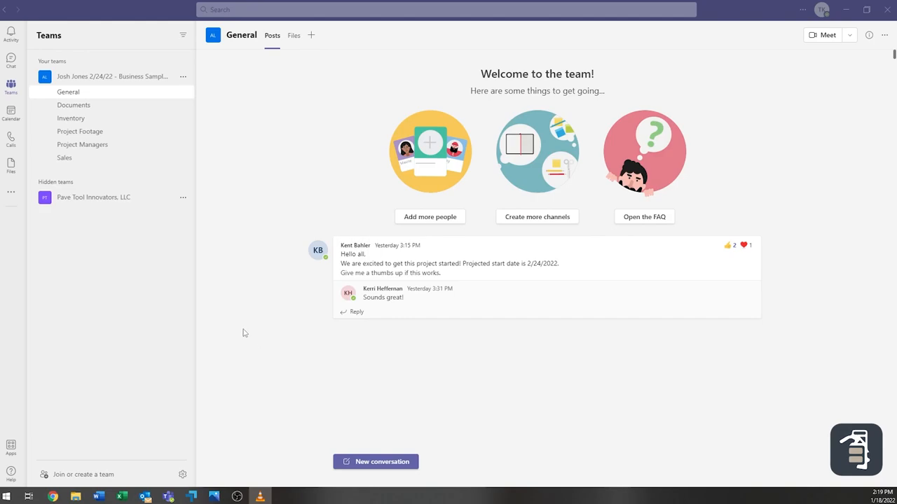
mouse_move(236, 328)
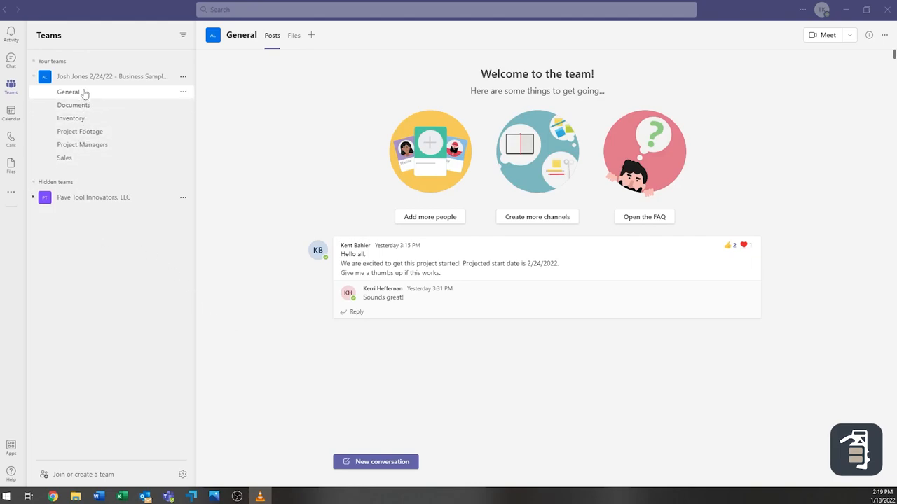
mouse_move(84, 77)
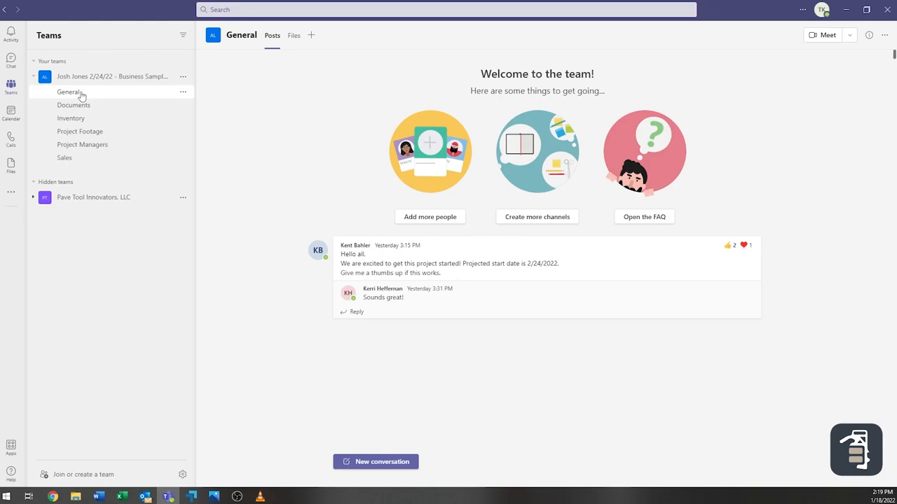
mouse_move(353, 254)
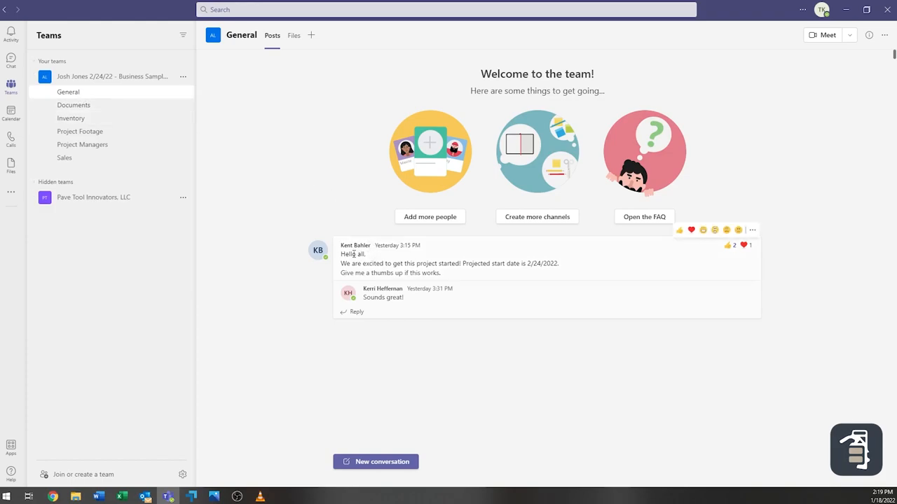
Step: Switch to the Documents channel and bring up its Project Checklist
drag(340, 264, 442, 273)
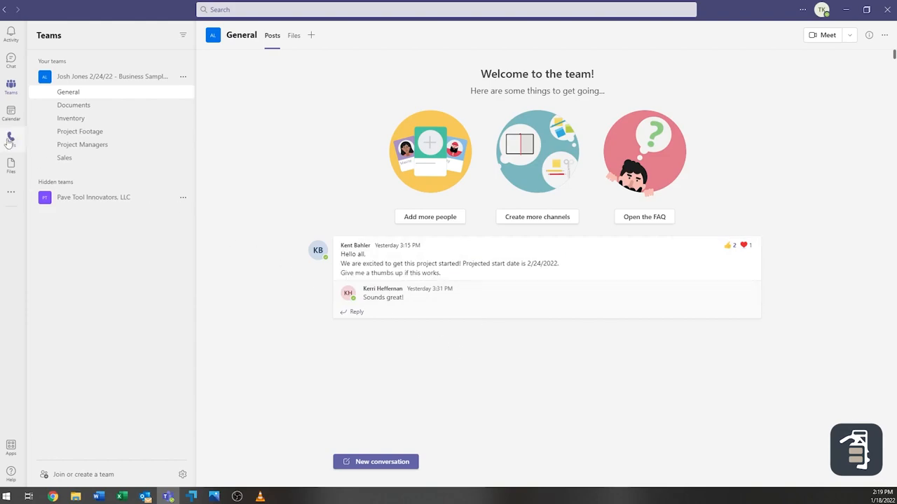
click(73, 104)
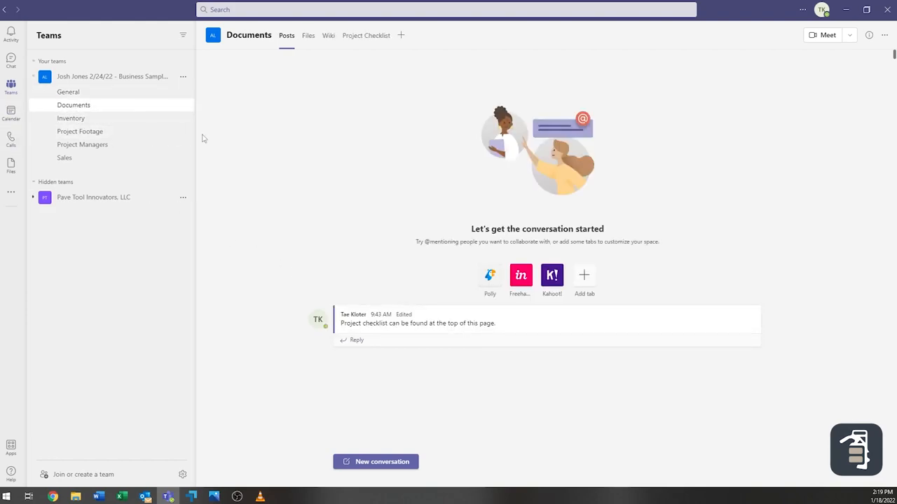
click(366, 35)
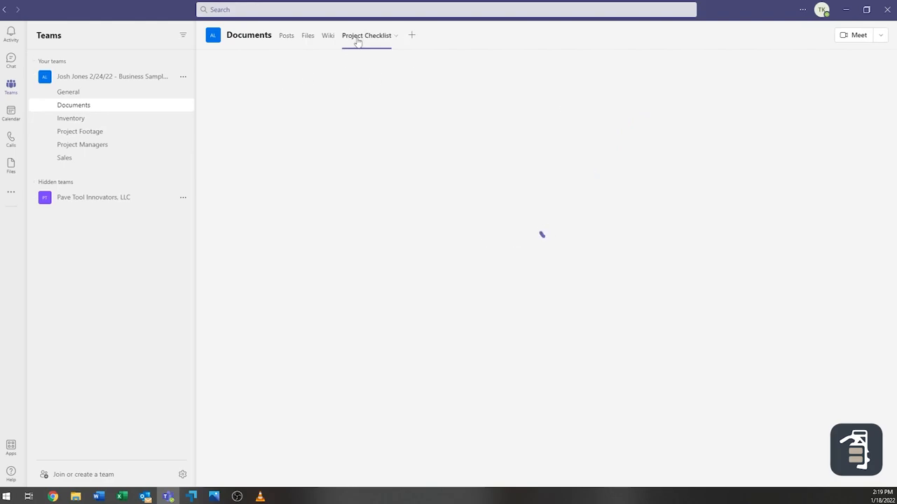
Step: Tick off Check in with customer and Check Inventory, then move on to the Inventory channel
click(365, 35)
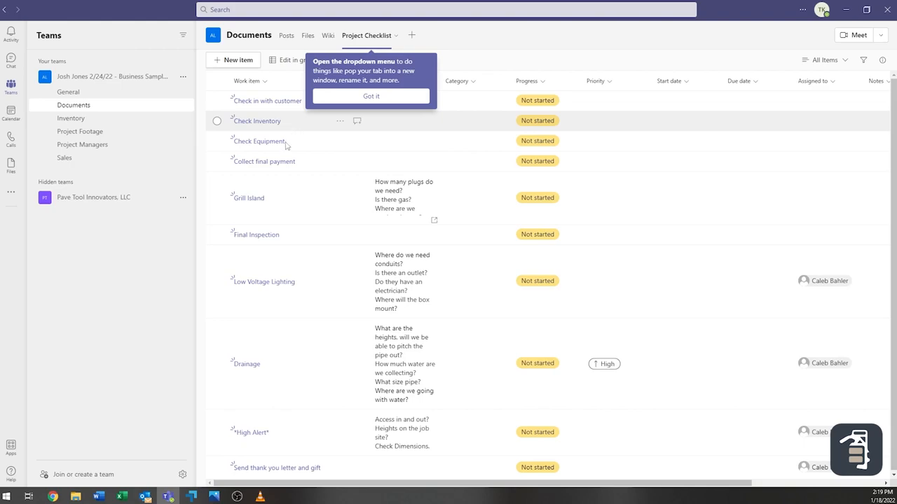
mouse_move(284, 141)
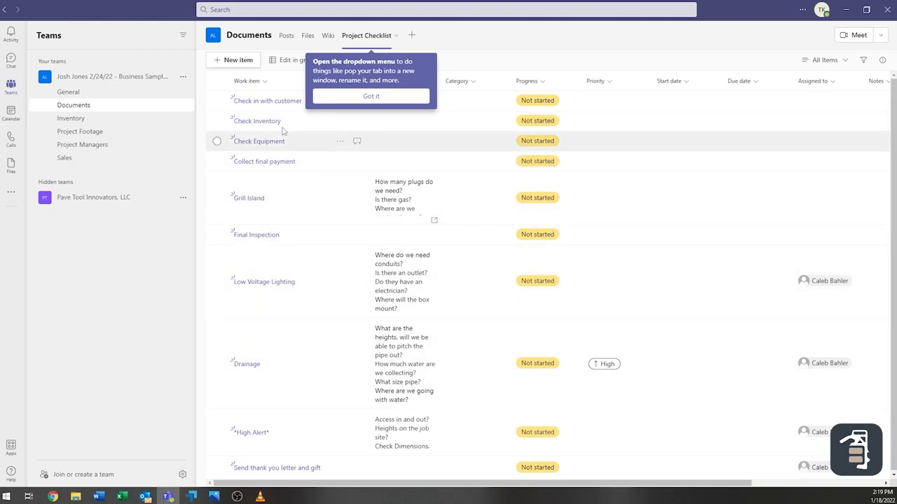
click(216, 100)
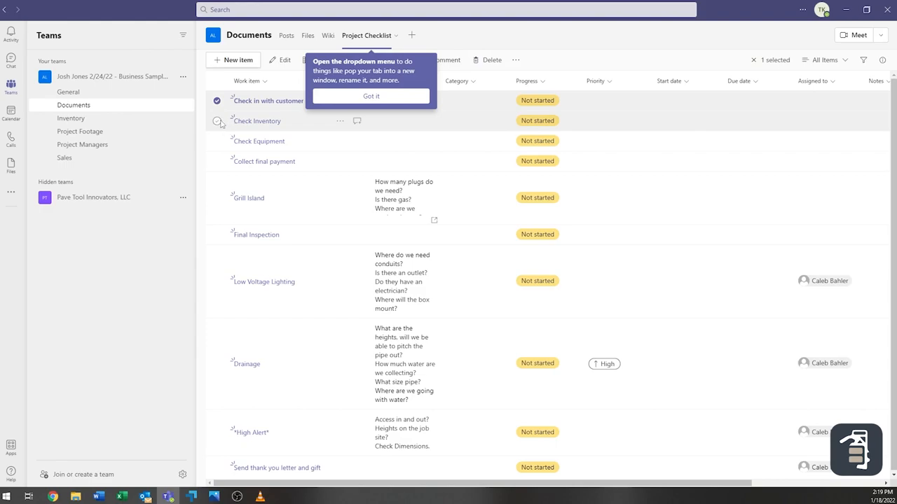
click(217, 120)
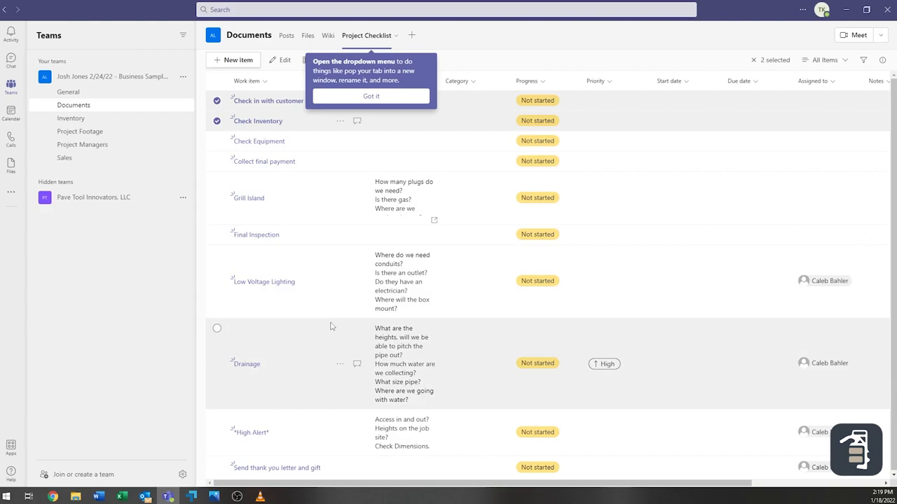
mouse_move(736, 361)
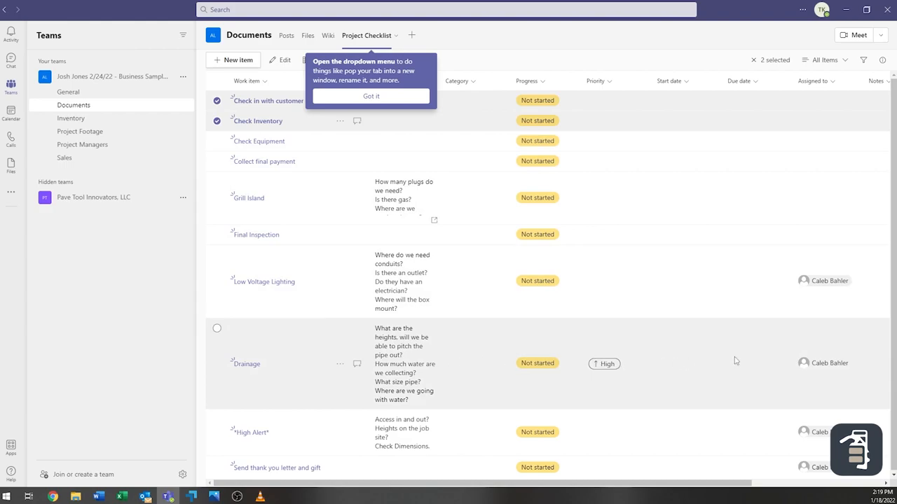
mouse_move(860, 375)
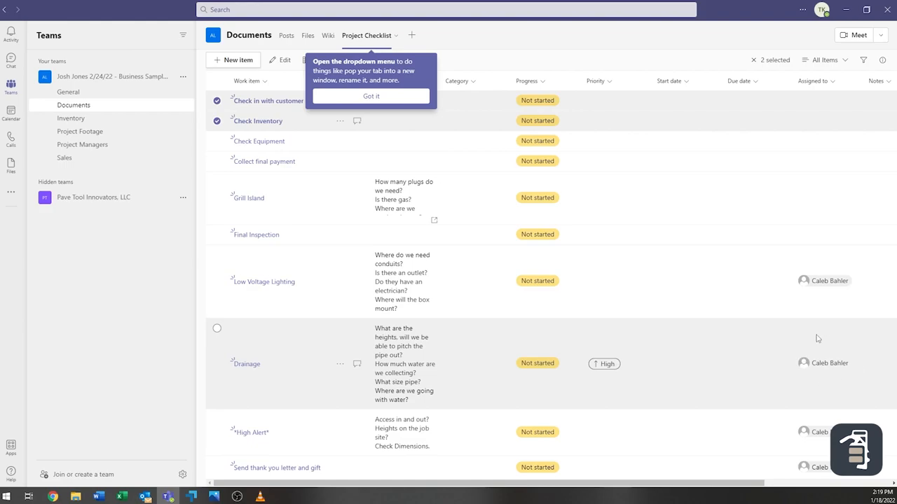
mouse_move(788, 322)
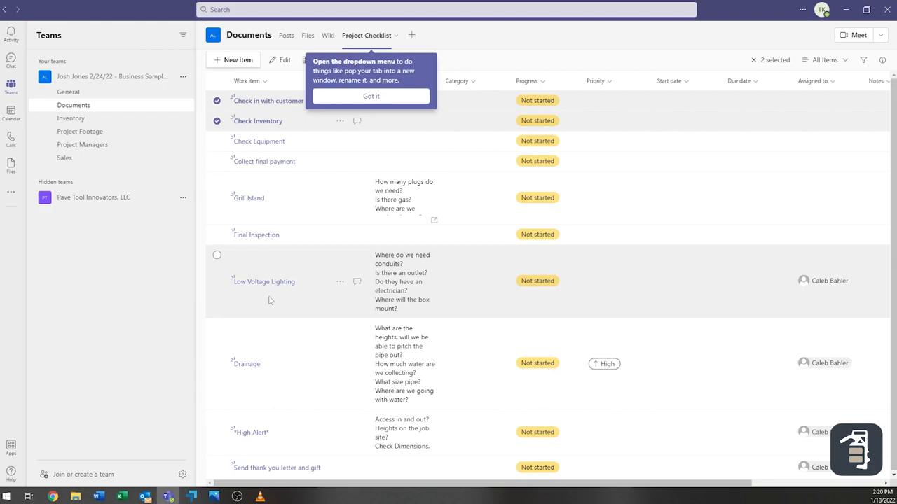
mouse_move(275, 373)
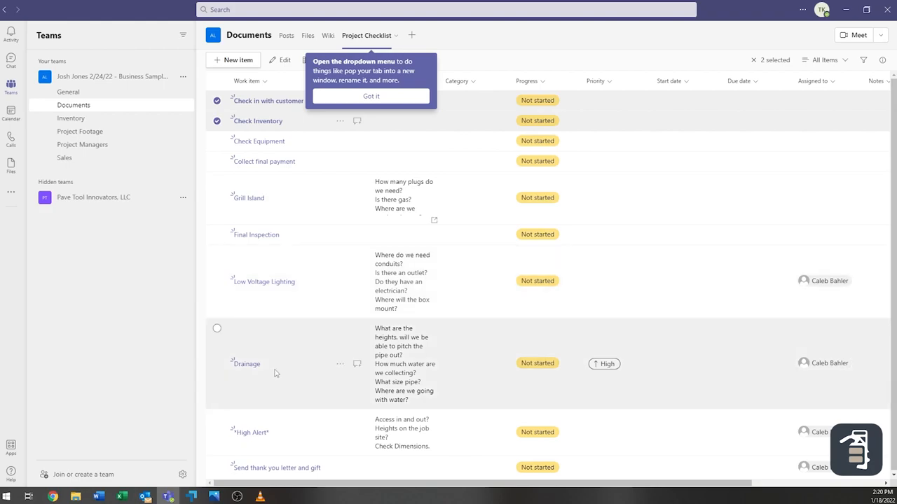
mouse_move(264, 357)
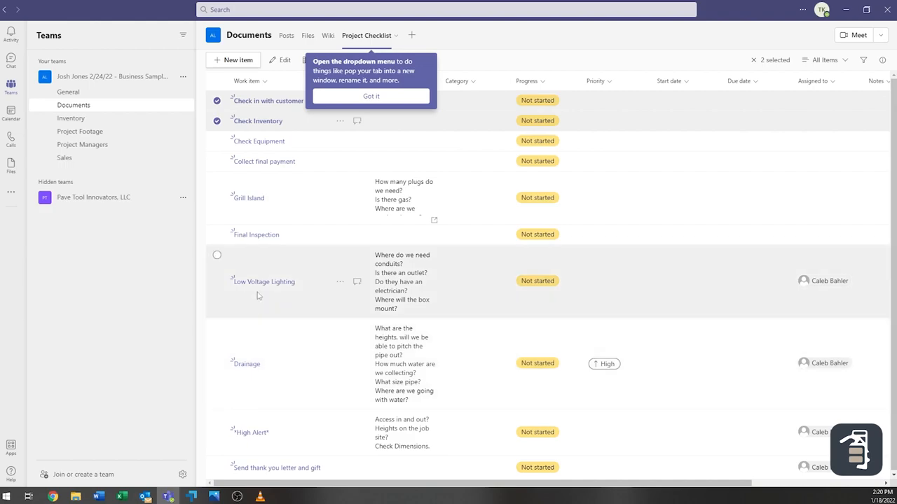
mouse_move(154, 270)
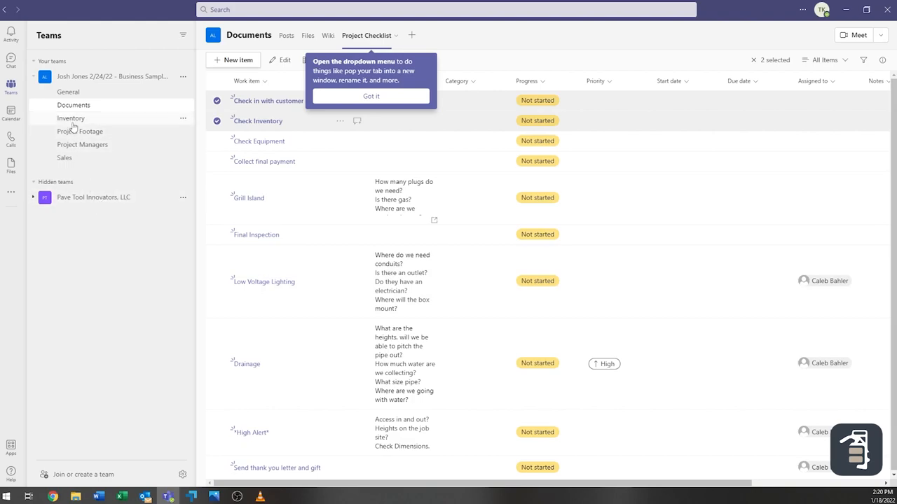
click(70, 118)
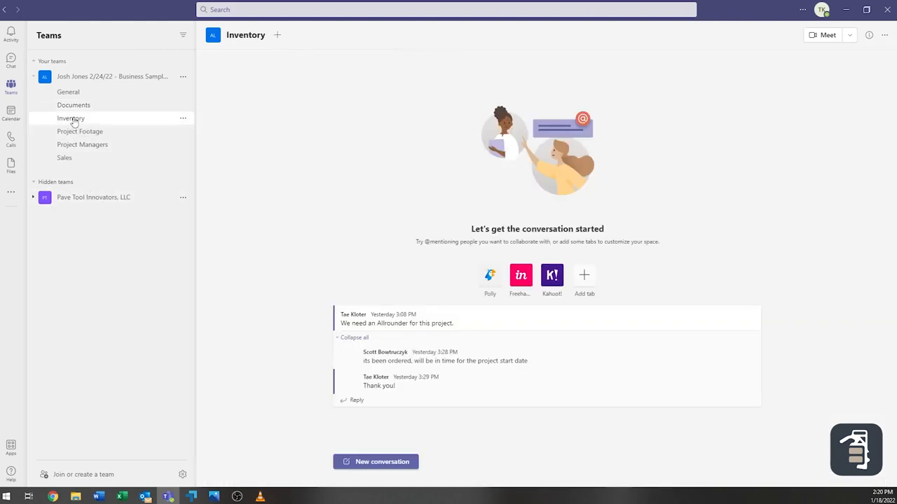
Step: View the Inventory channel's posts, including the Allrounder order thread
click(70, 118)
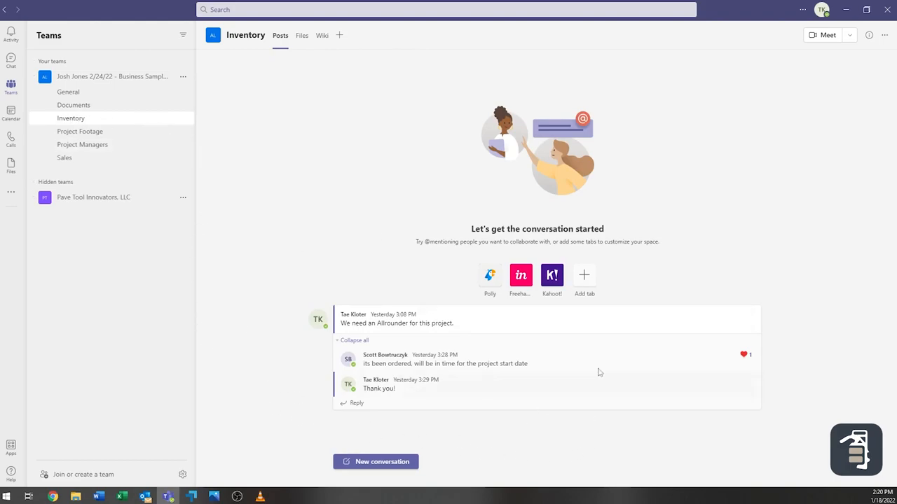
mouse_move(310, 255)
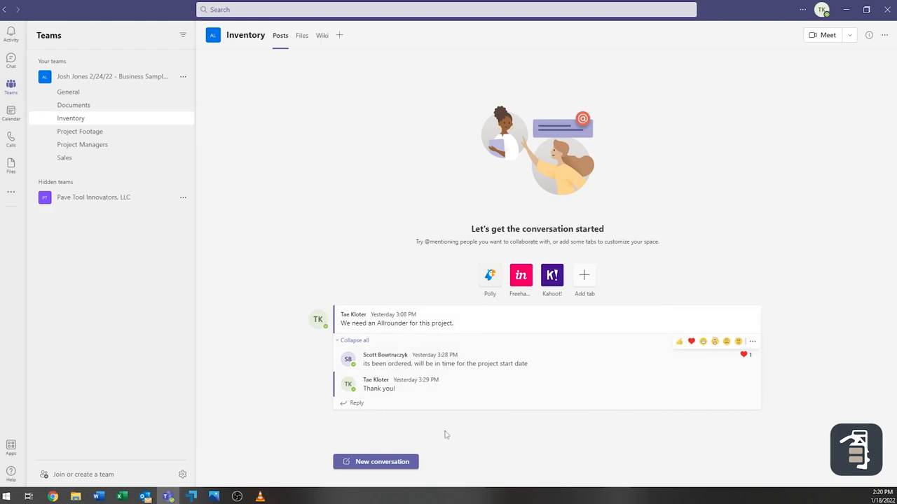
mouse_move(491, 428)
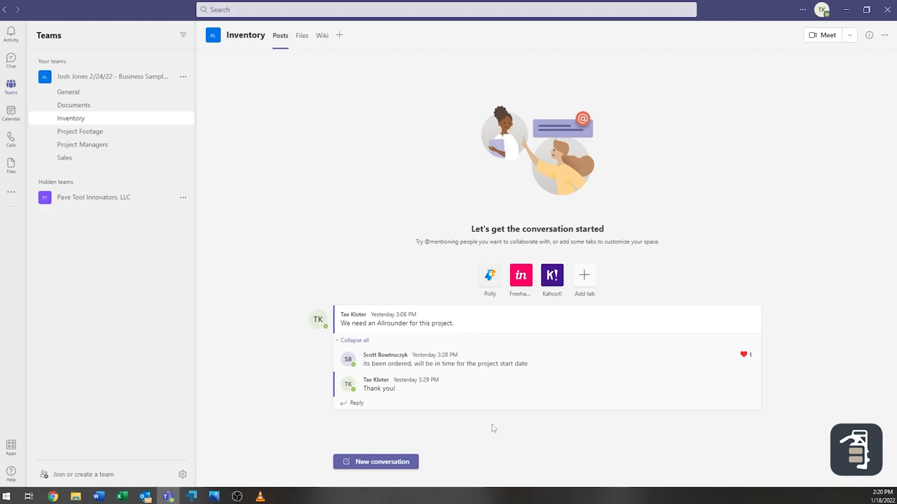
mouse_move(97, 132)
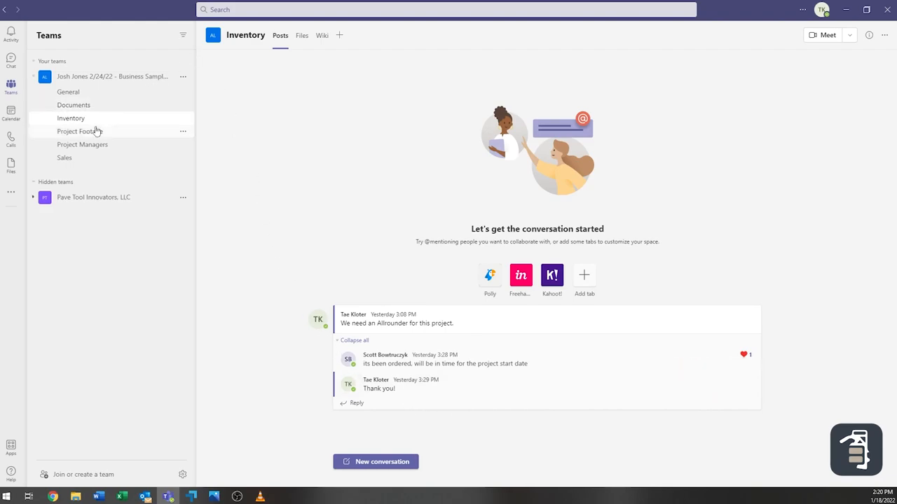
Step: Switch to the Project Footage channel to see the job-site photos
click(80, 131)
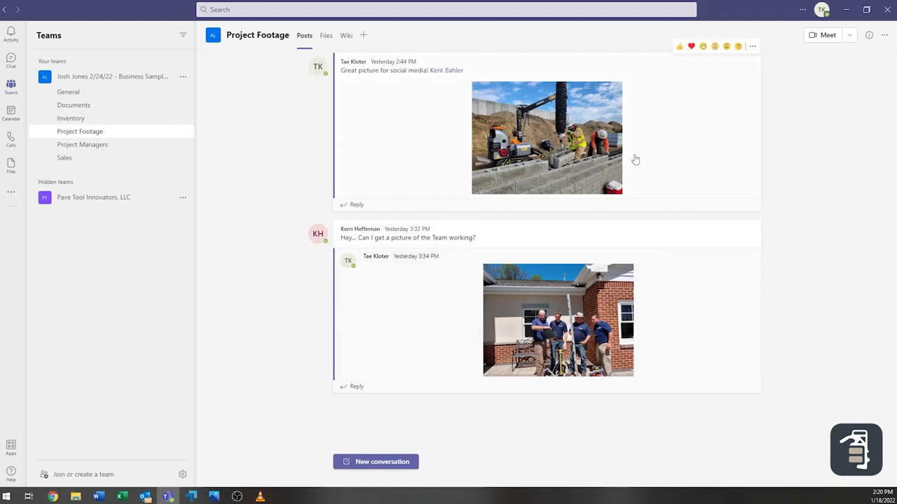
mouse_move(298, 232)
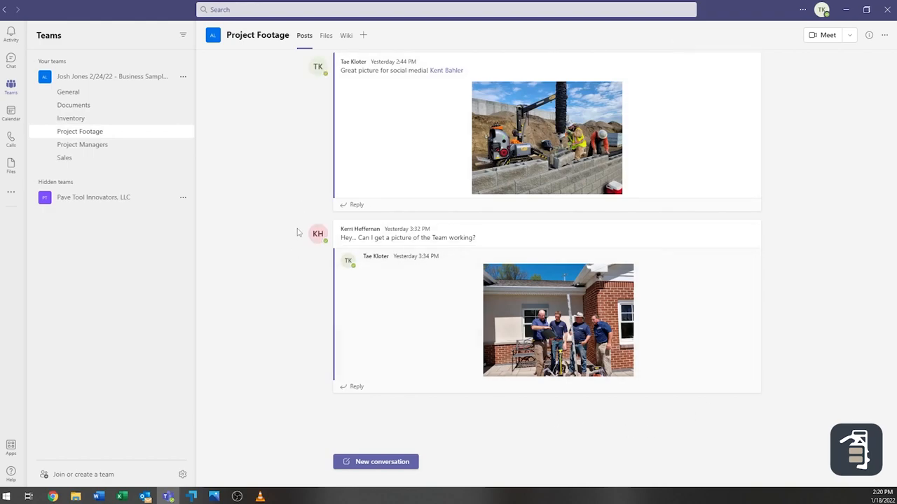
mouse_move(282, 232)
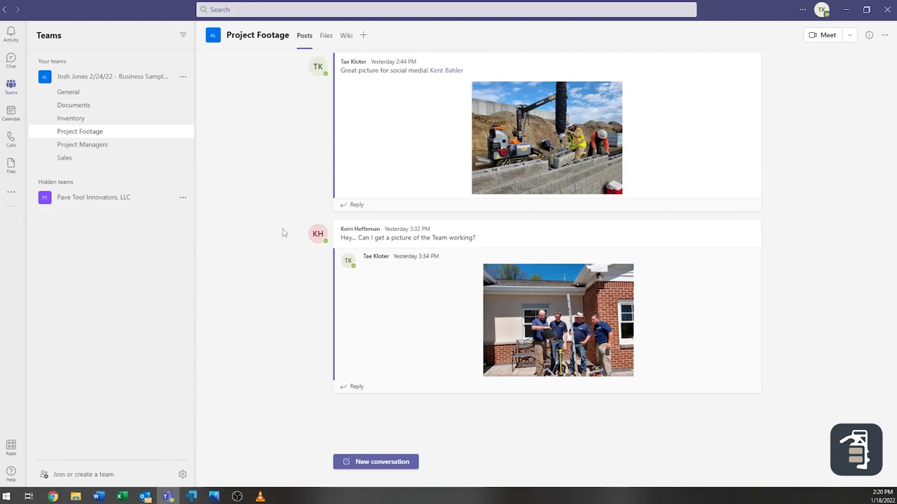
mouse_move(729, 325)
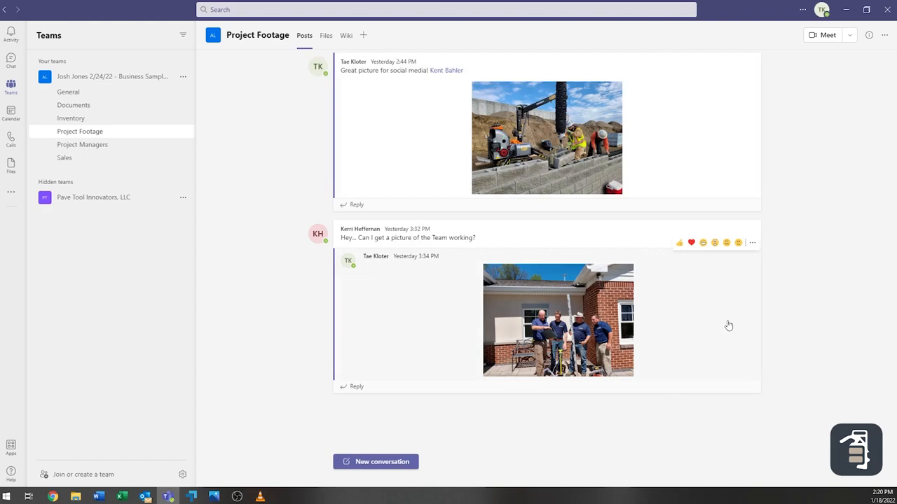
mouse_move(278, 113)
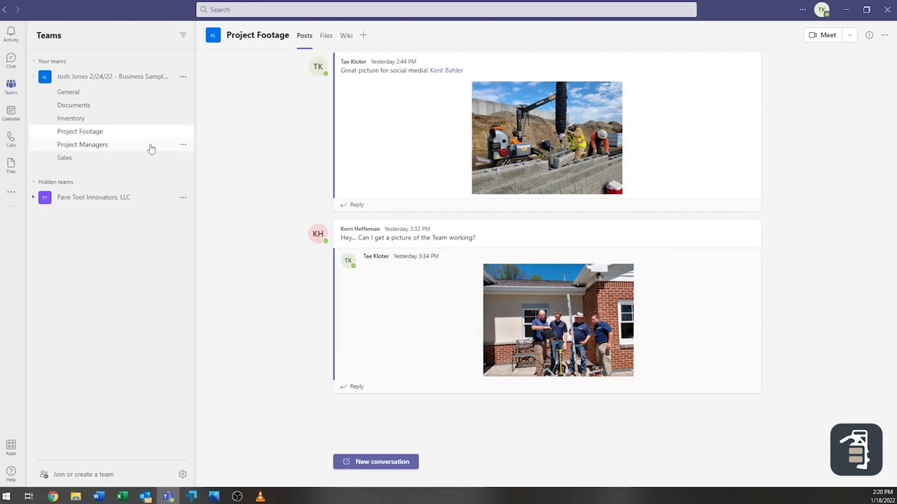
Step: Switch to the Project Managers channel with its Hybrid Edging stock threads
click(82, 145)
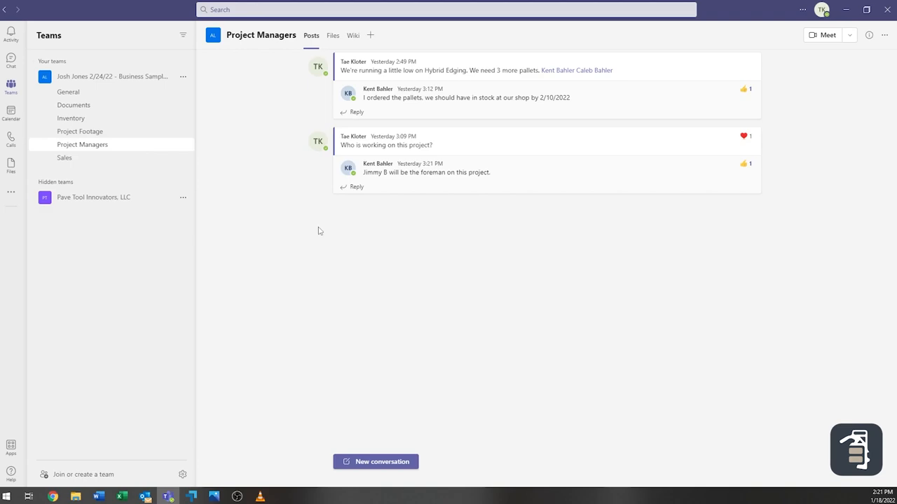
mouse_move(321, 232)
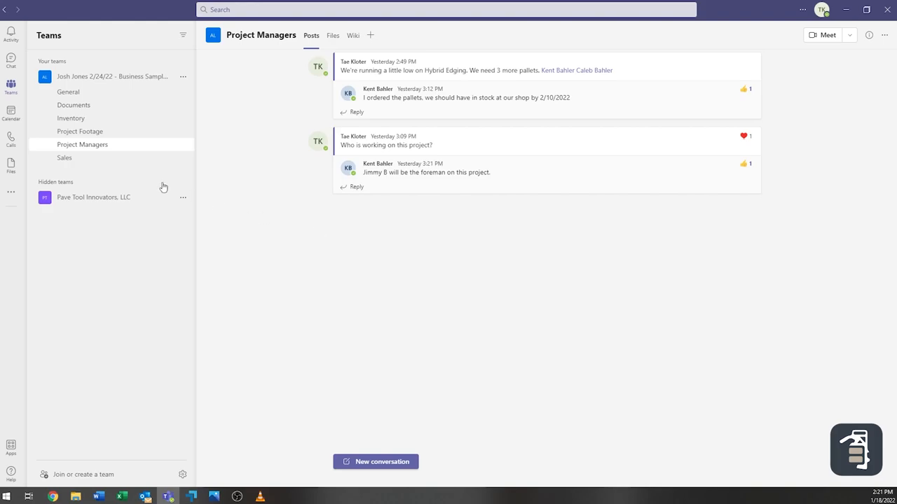
Step: Switch to the Sales channel with the kitchen island layout change thread
click(64, 158)
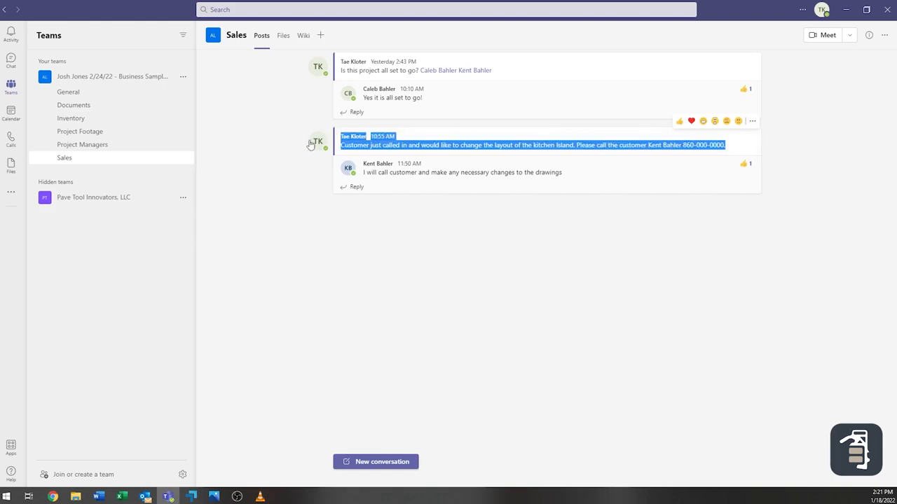
mouse_move(388, 271)
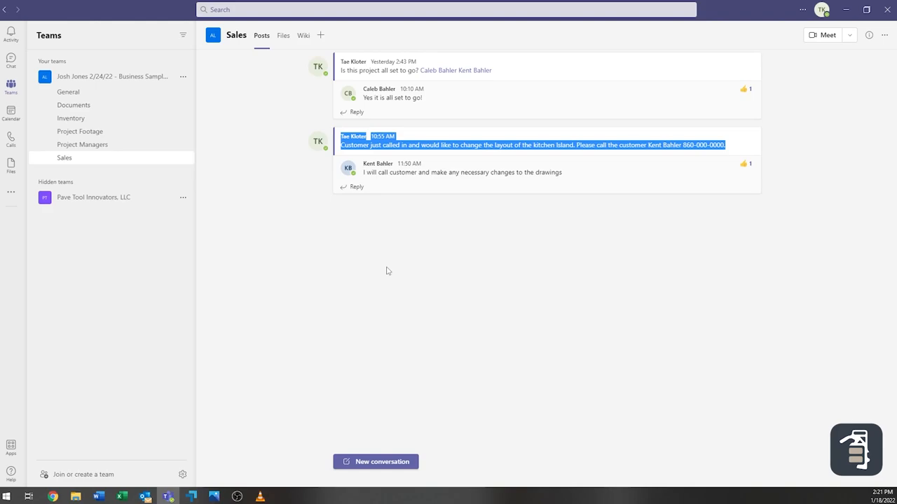
mouse_move(487, 259)
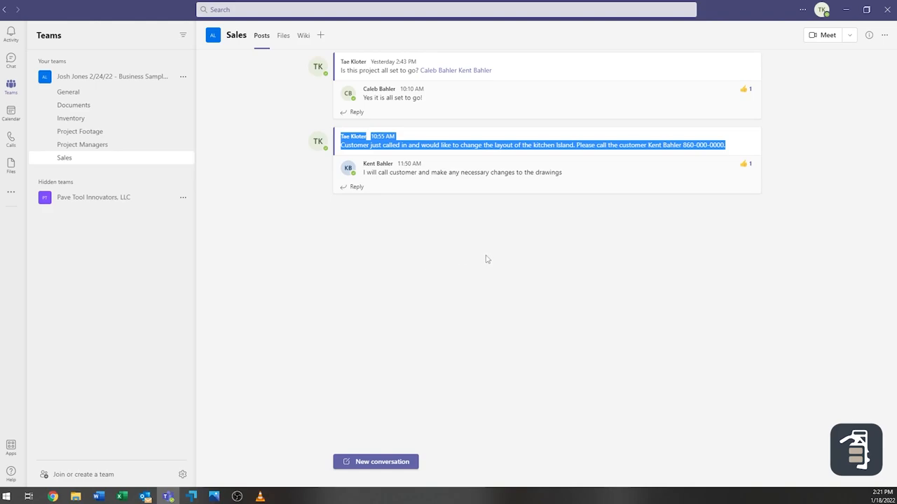
mouse_move(528, 263)
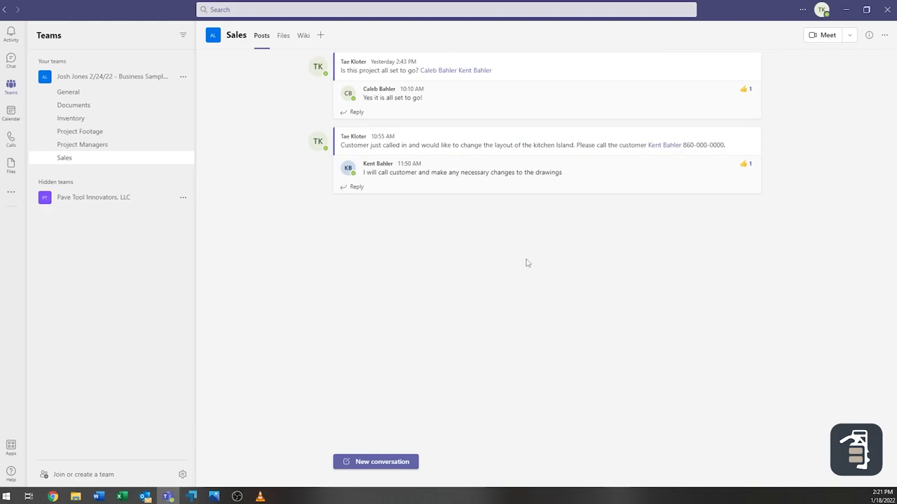
mouse_move(517, 259)
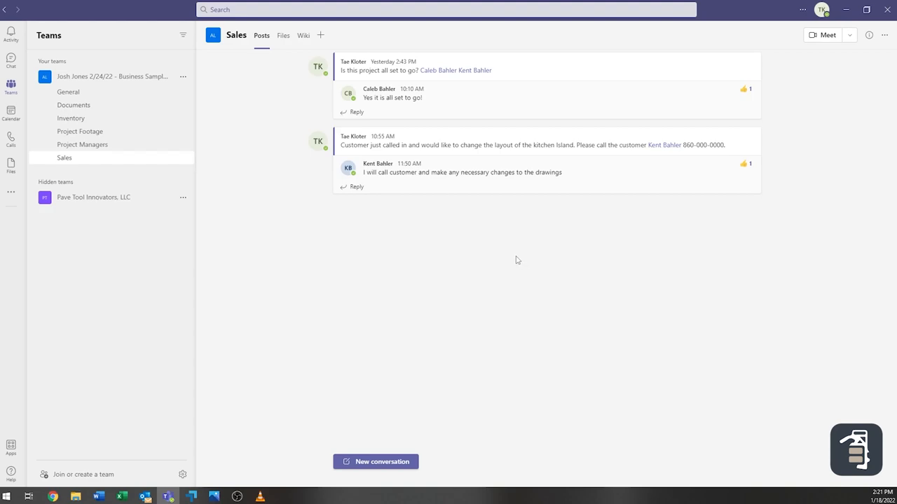
mouse_move(504, 226)
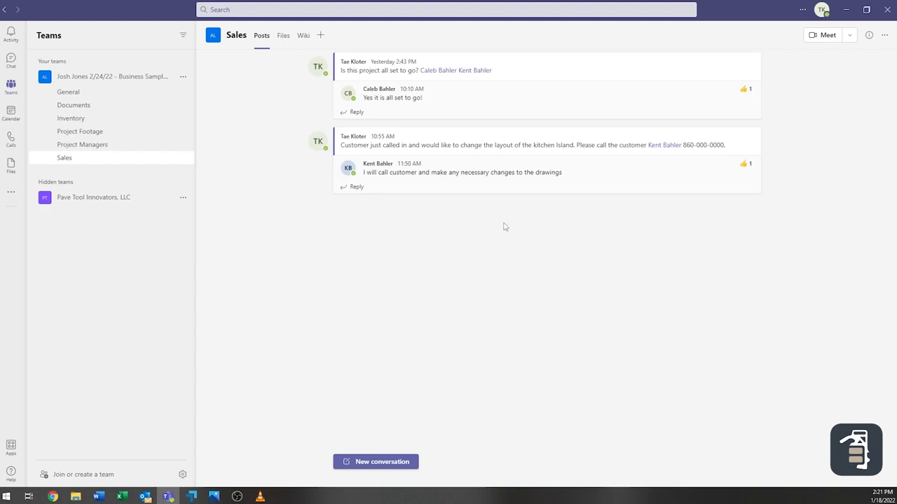
mouse_move(557, 207)
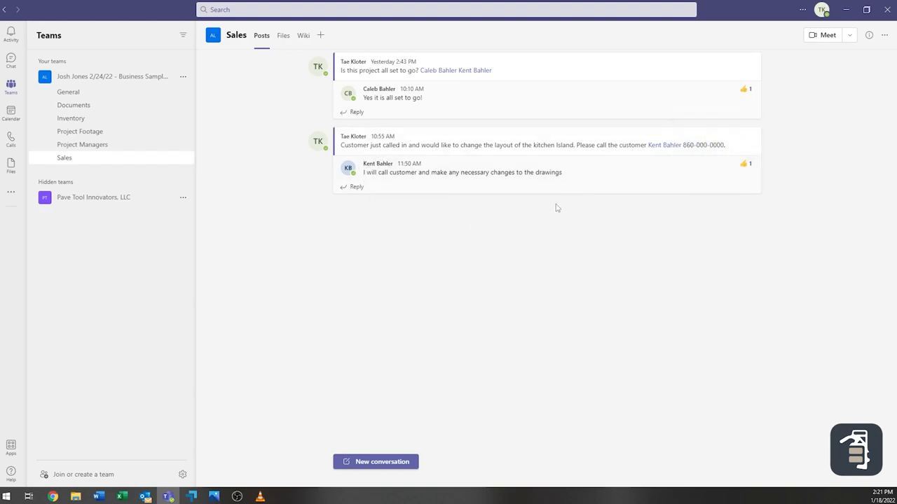
mouse_move(481, 236)
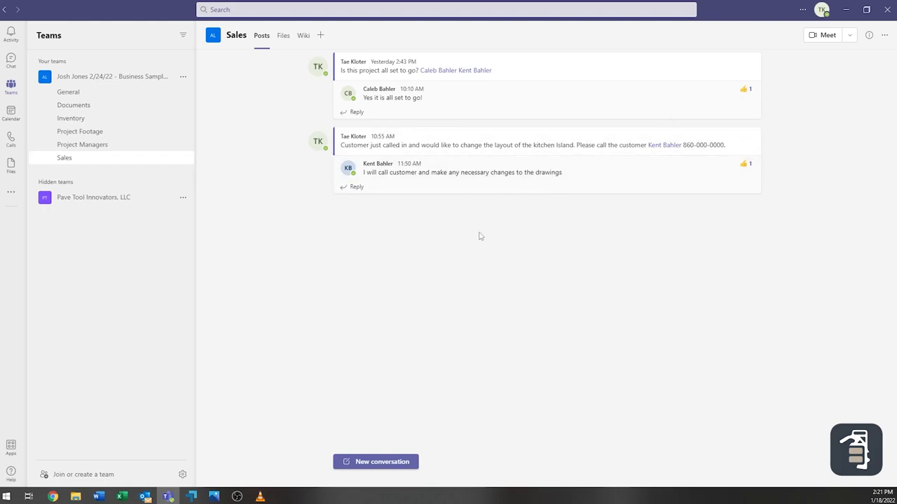